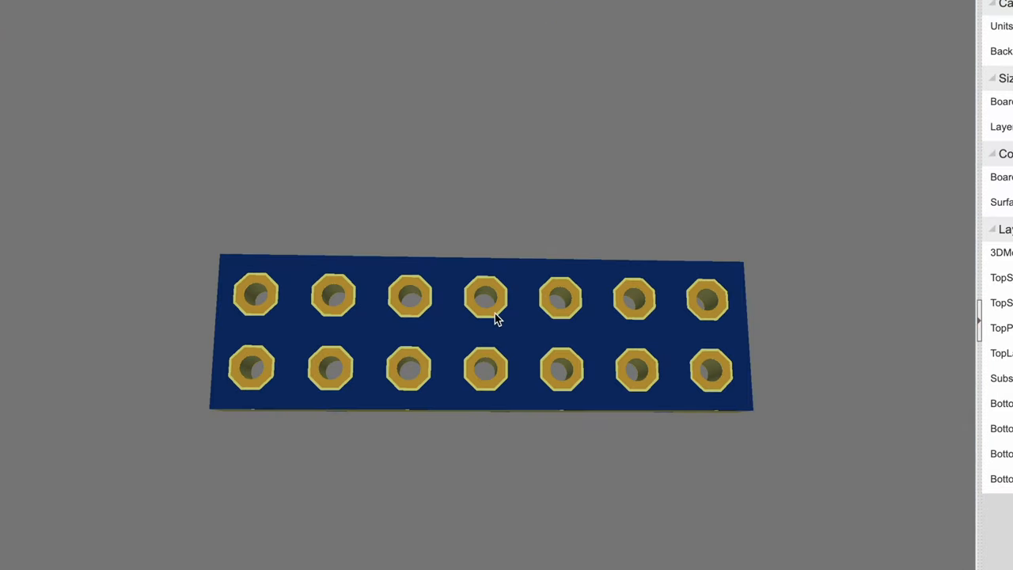
# - Orbit the 3D preview to a low tilted angle revealing the board's yellow edge and thickness
pyautogui.moveTo(493, 317); pyautogui.dragTo(420, 198)
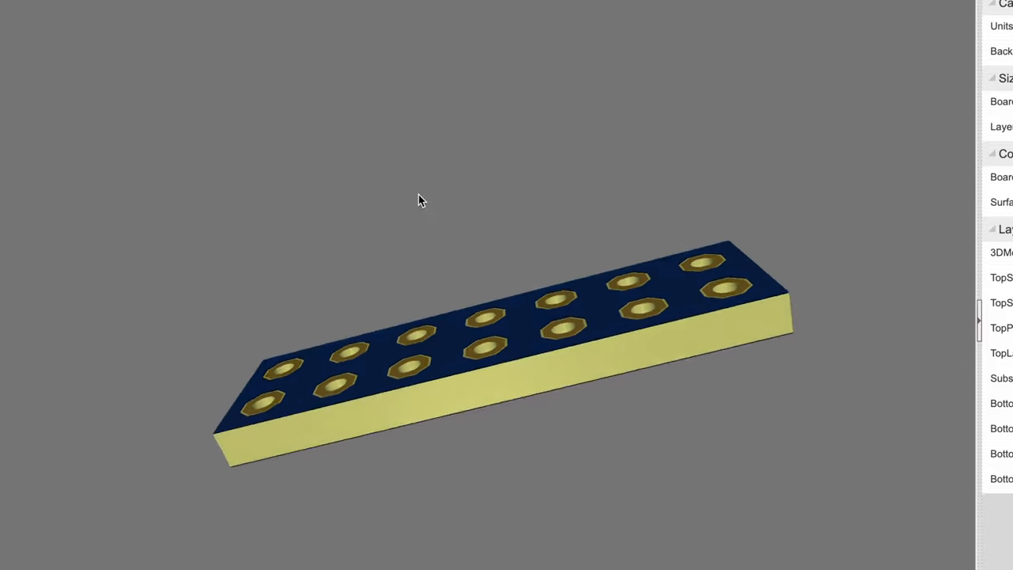